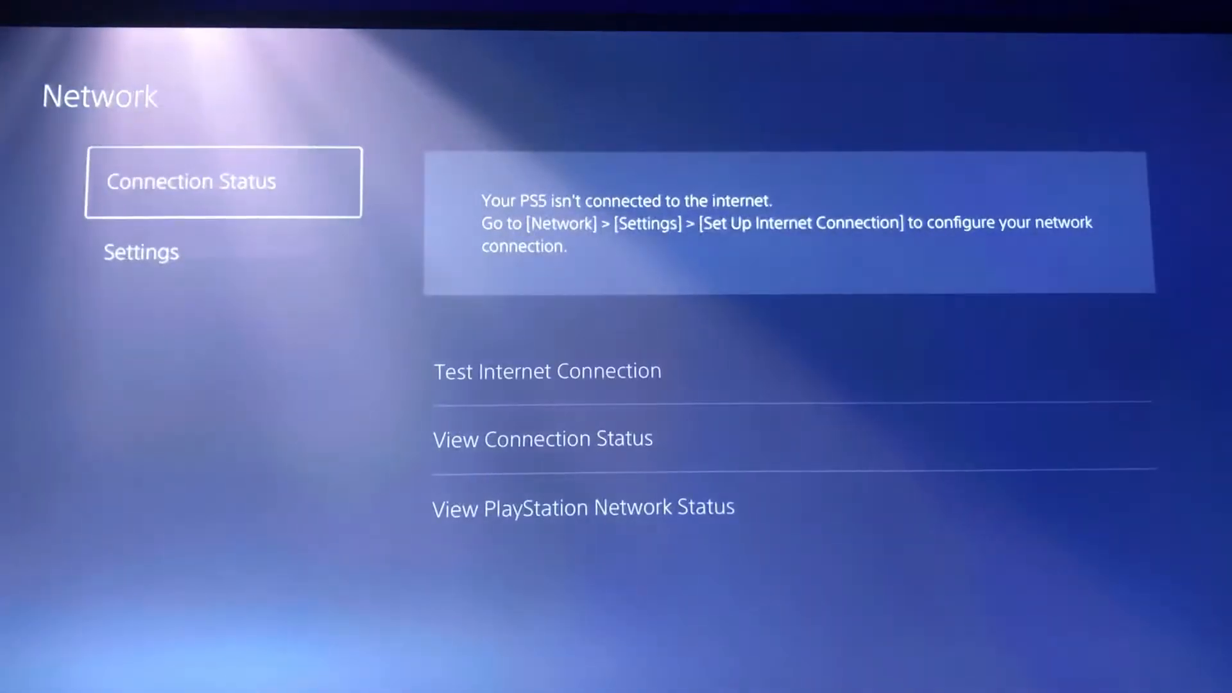
Begin a Set Up Wired LAN connection from Network settings, named 'Wired LAN 1' by default
{"action": "left_click", "coordinate": [140, 252]}
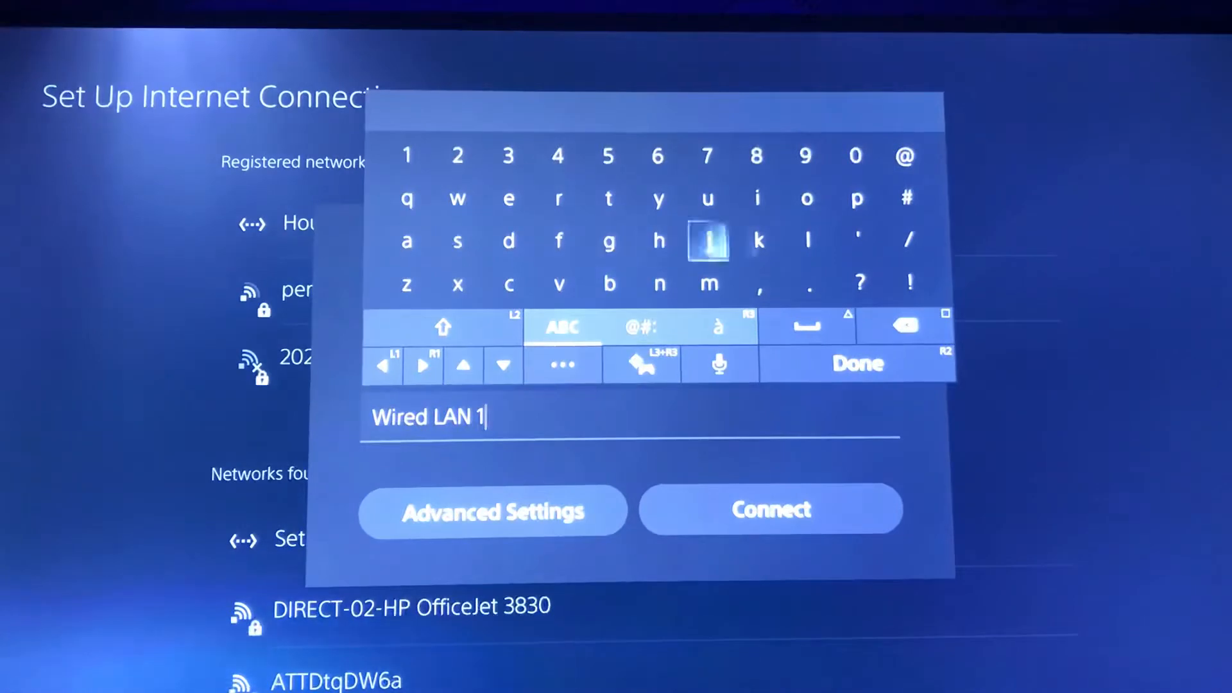
Replace the default name 'Wired LAN 1' with 'RDR2 solo' and confirm it
{"action": "left_click", "coordinate": [903, 326]}
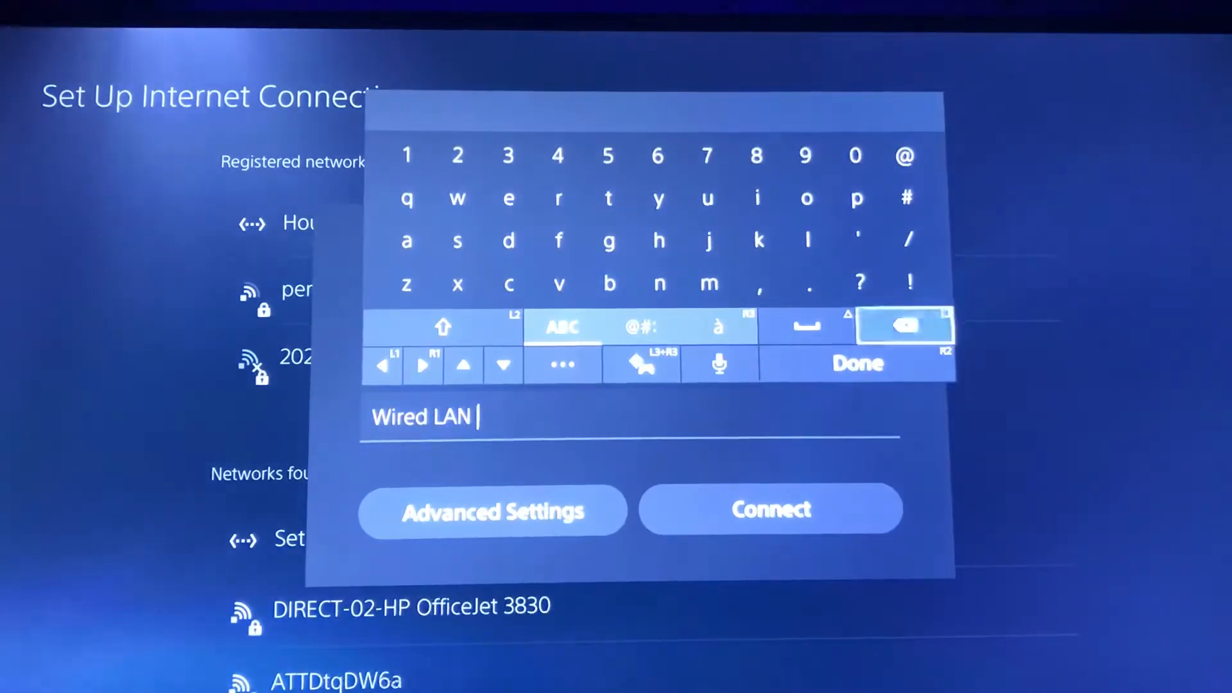
{"action": "left_click", "coordinate": [903, 325]}
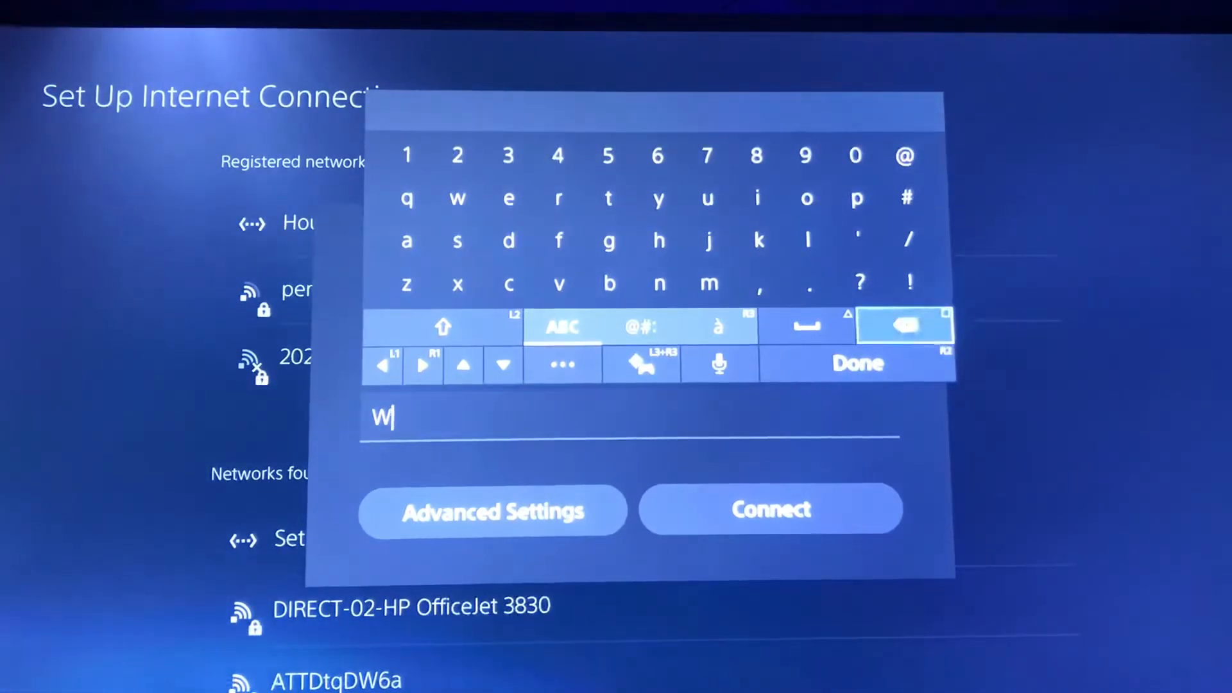
{"action": "left_click", "coordinate": [904, 324]}
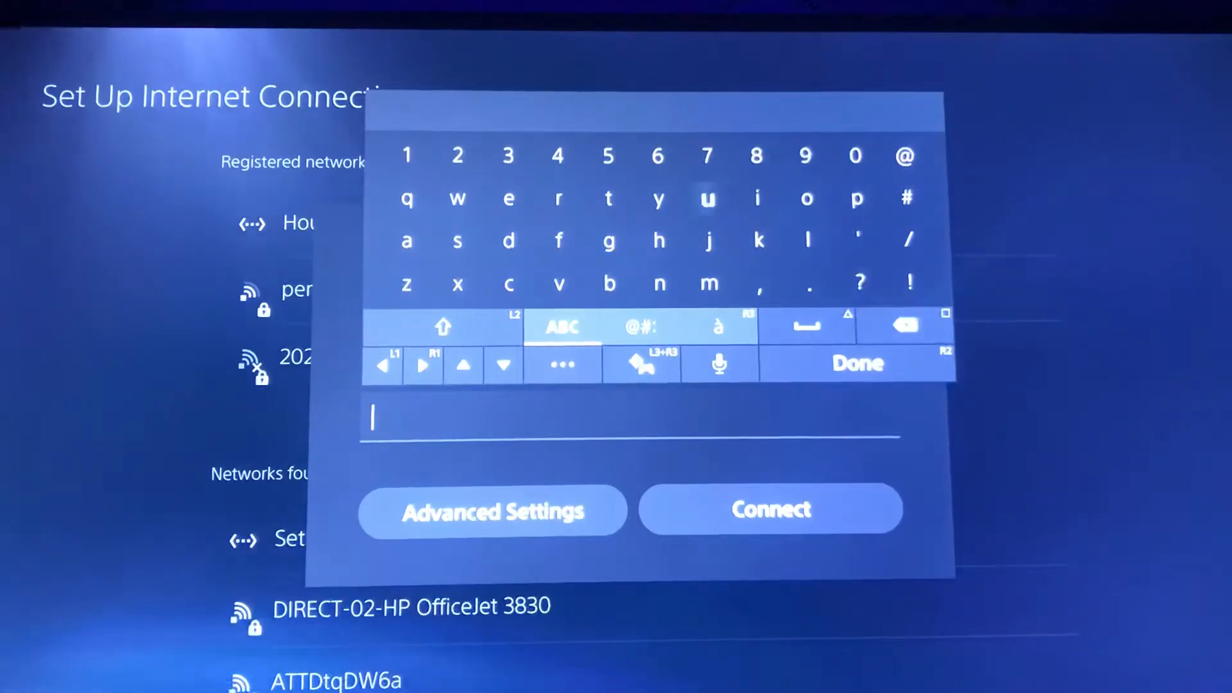
{"action": "left_click", "coordinate": [442, 326]}
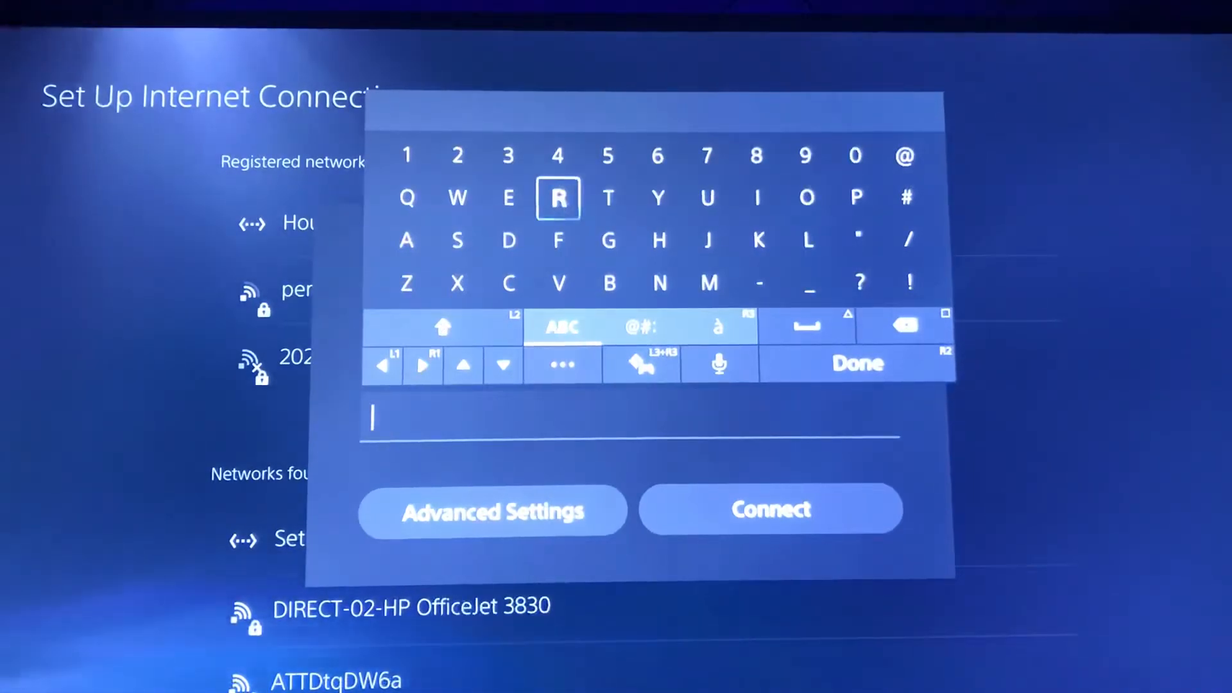
{"action": "left_click", "coordinate": [557, 198]}
{"action": "type", "text": "RDR2"}
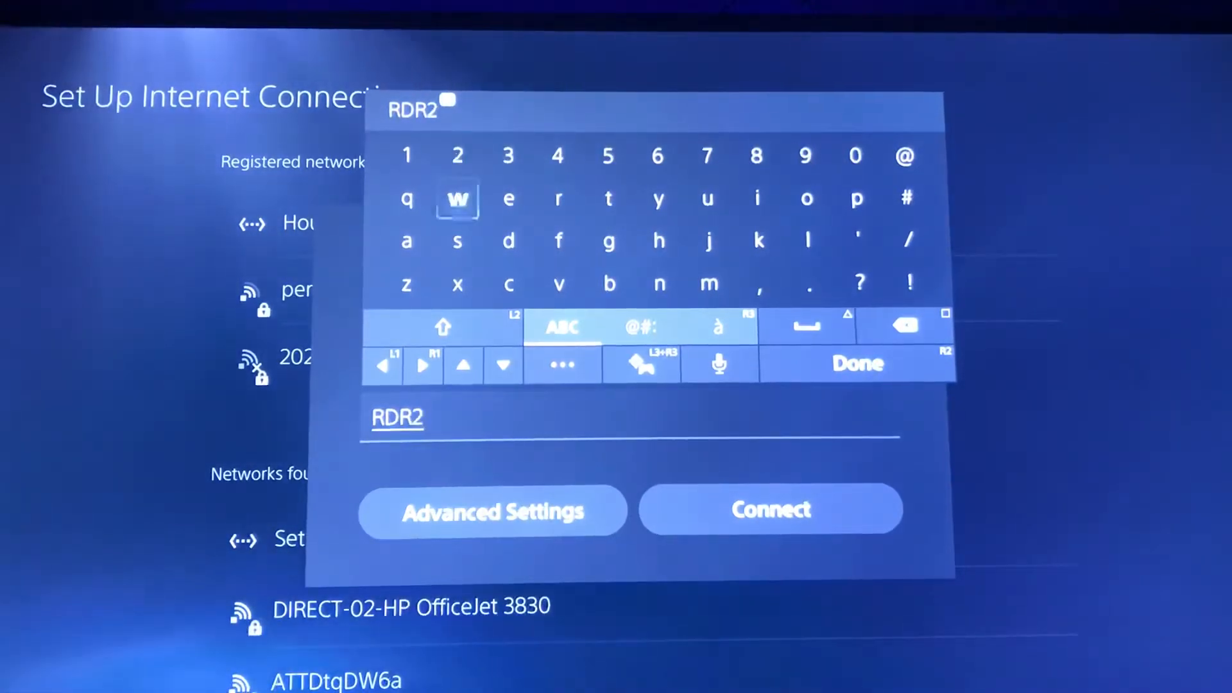
{"action": "left_click", "coordinate": [805, 326]}
{"action": "type", "text": " solo"}
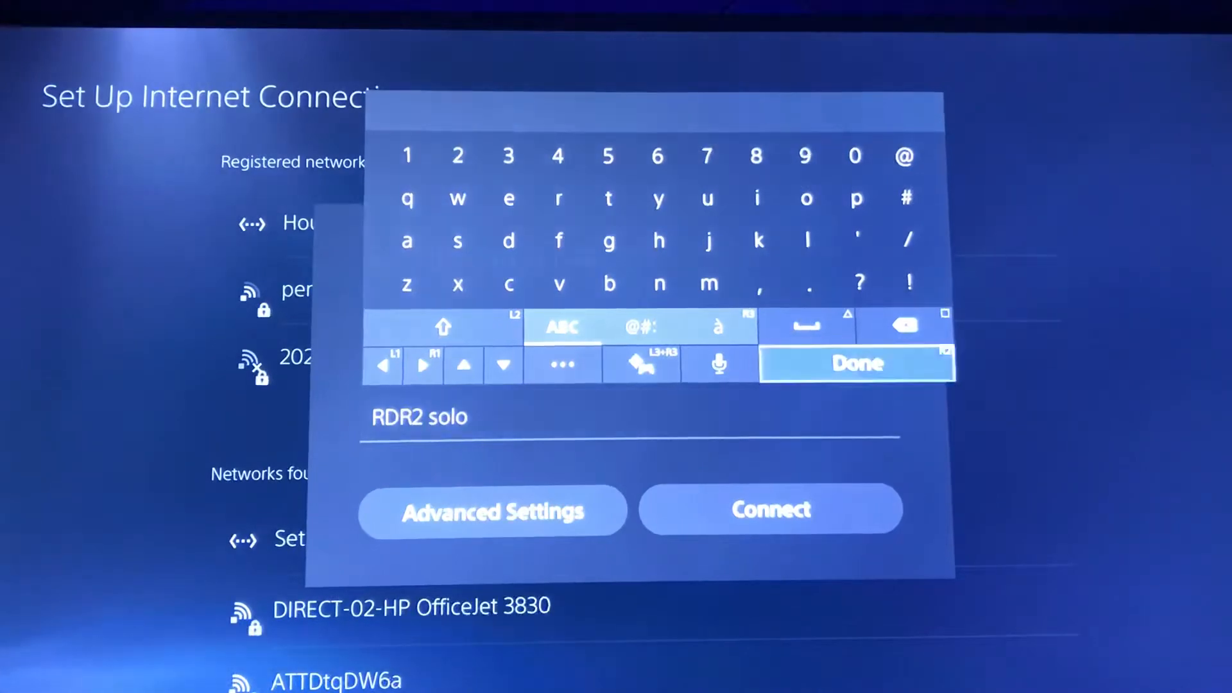
{"action": "left_click", "coordinate": [855, 363]}
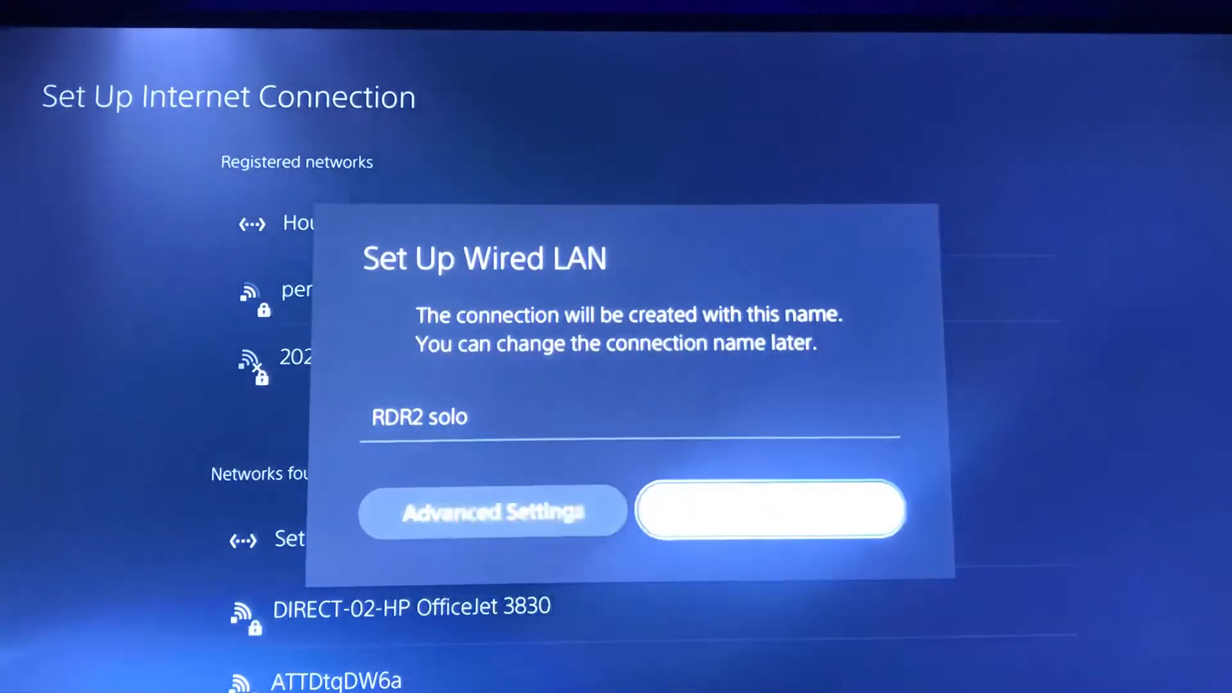
In Advanced Settings, switch MTU to Manual and change 1500 to 800
{"action": "left_click", "coordinate": [493, 511]}
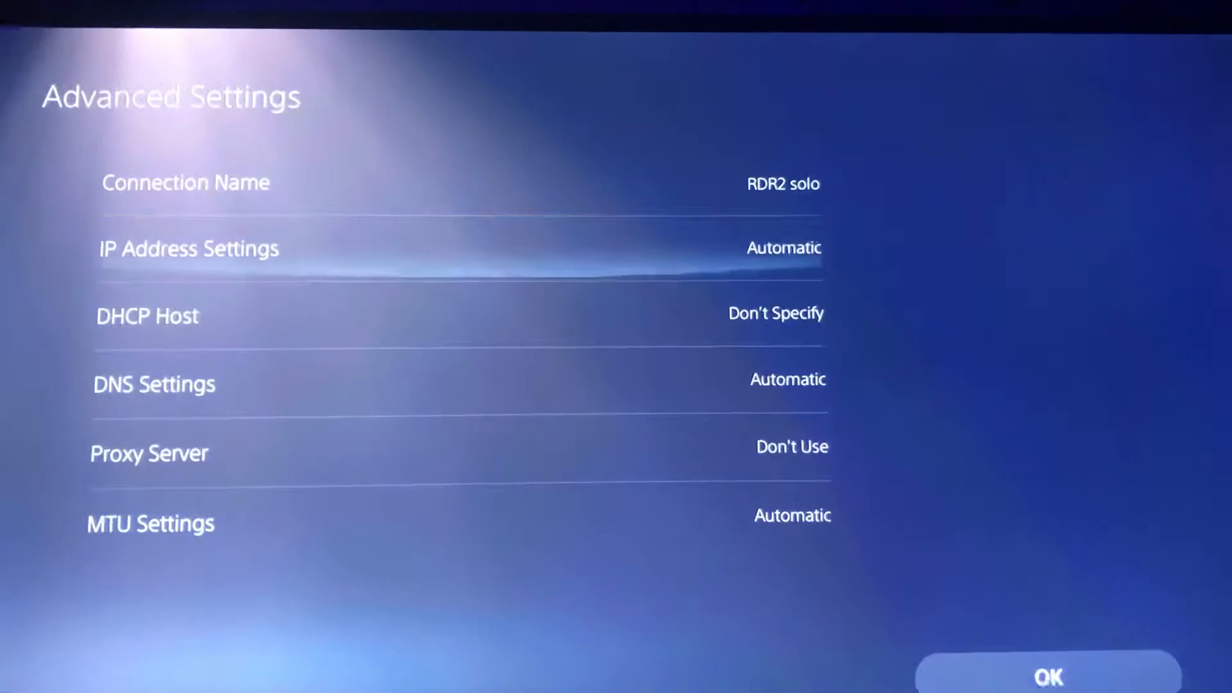
{"action": "left_click", "coordinate": [151, 524]}
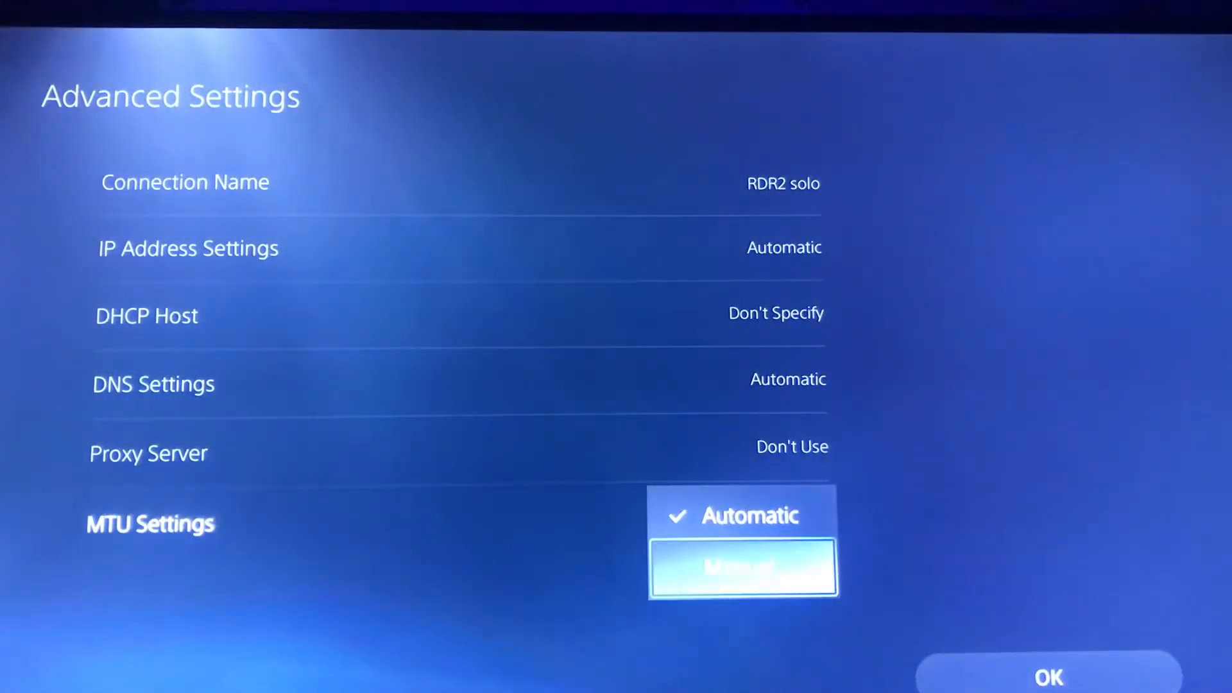
{"action": "left_click", "coordinate": [742, 566]}
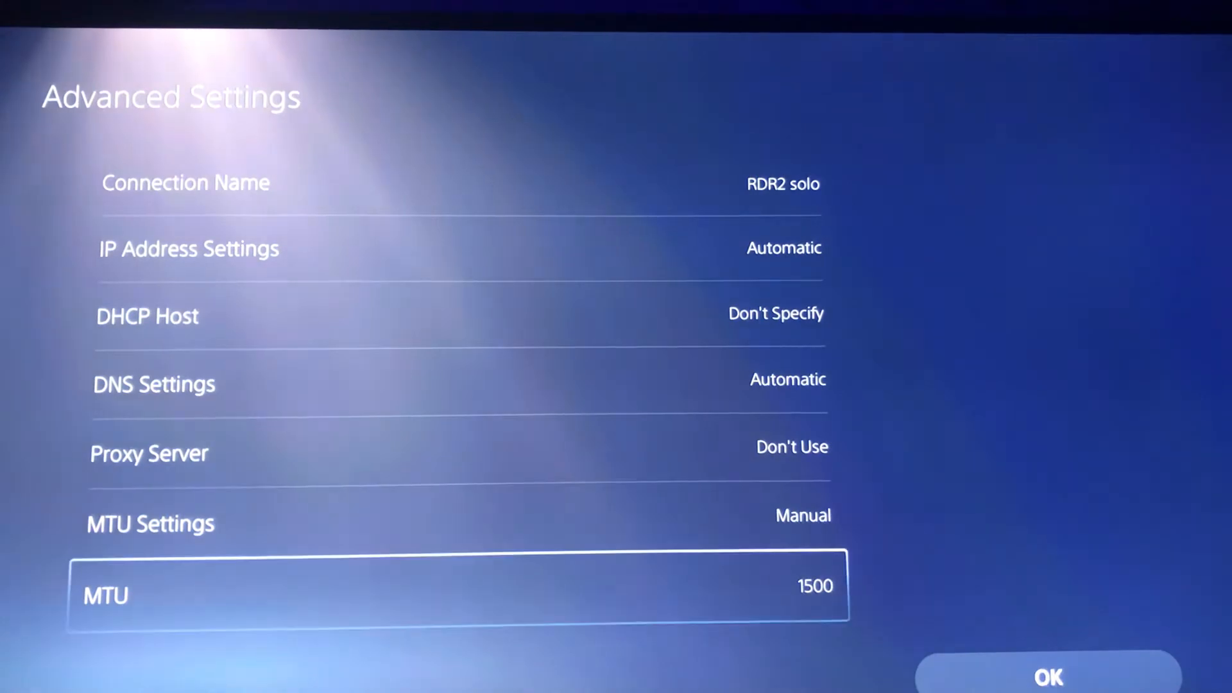
{"action": "left_click", "coordinate": [456, 584]}
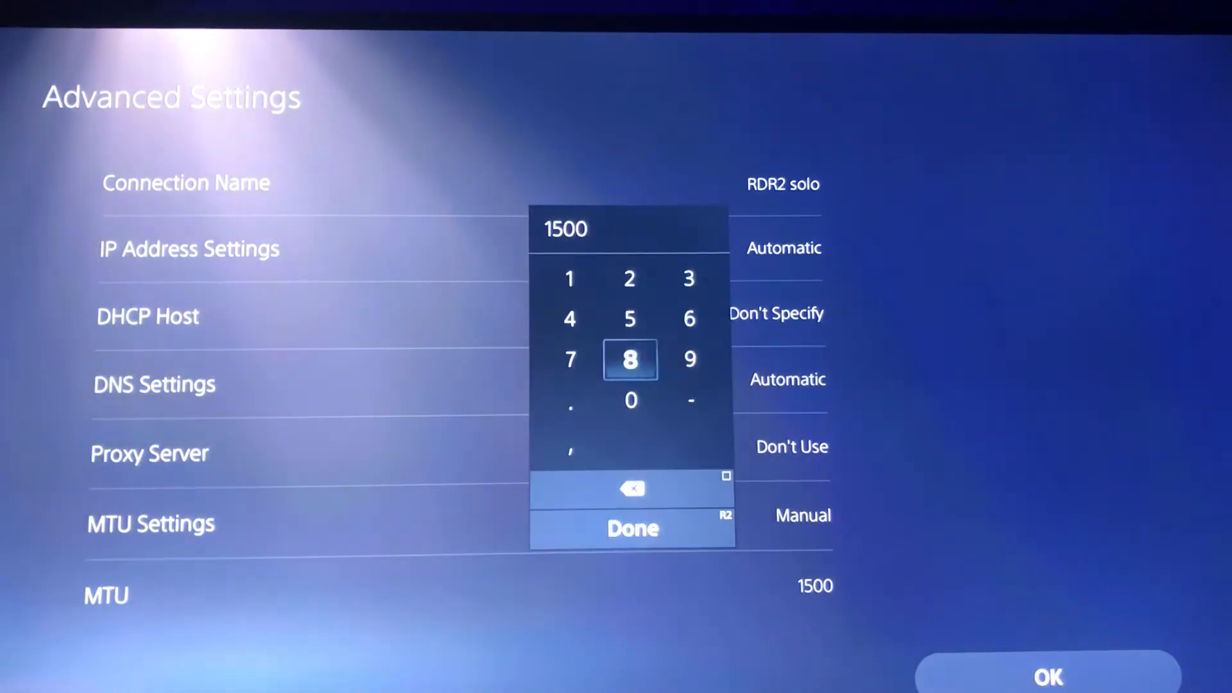
{"action": "left_click", "coordinate": [631, 487]}
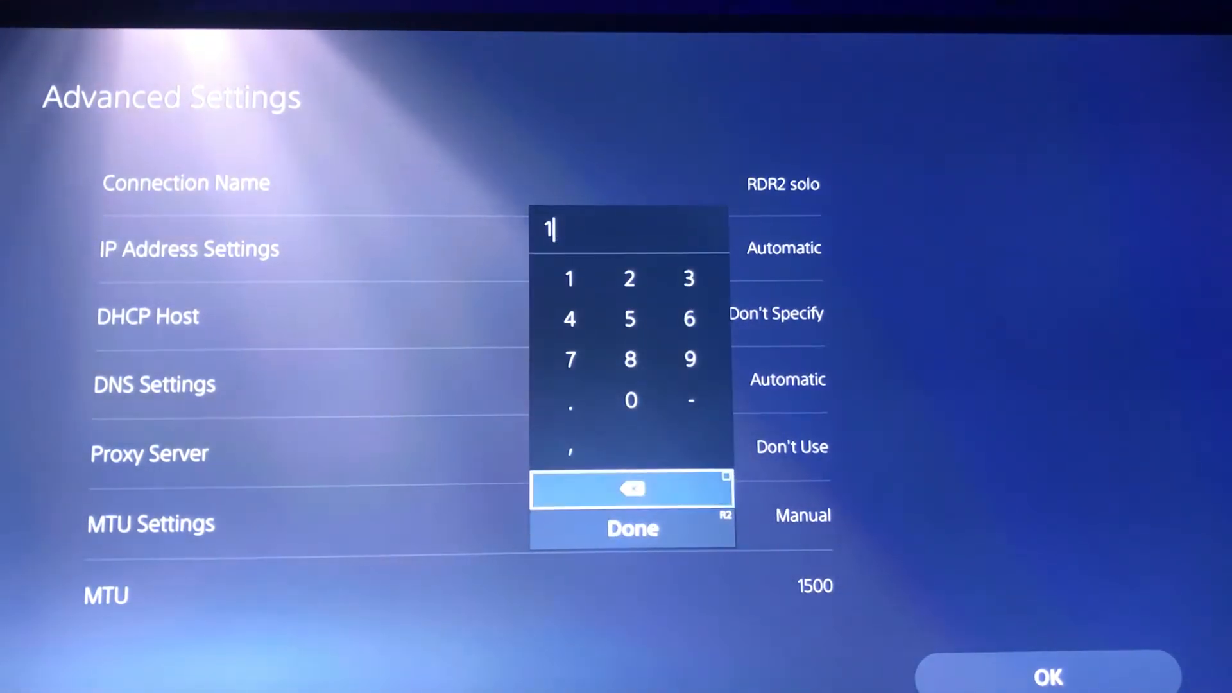
{"action": "left_click", "coordinate": [630, 359]}
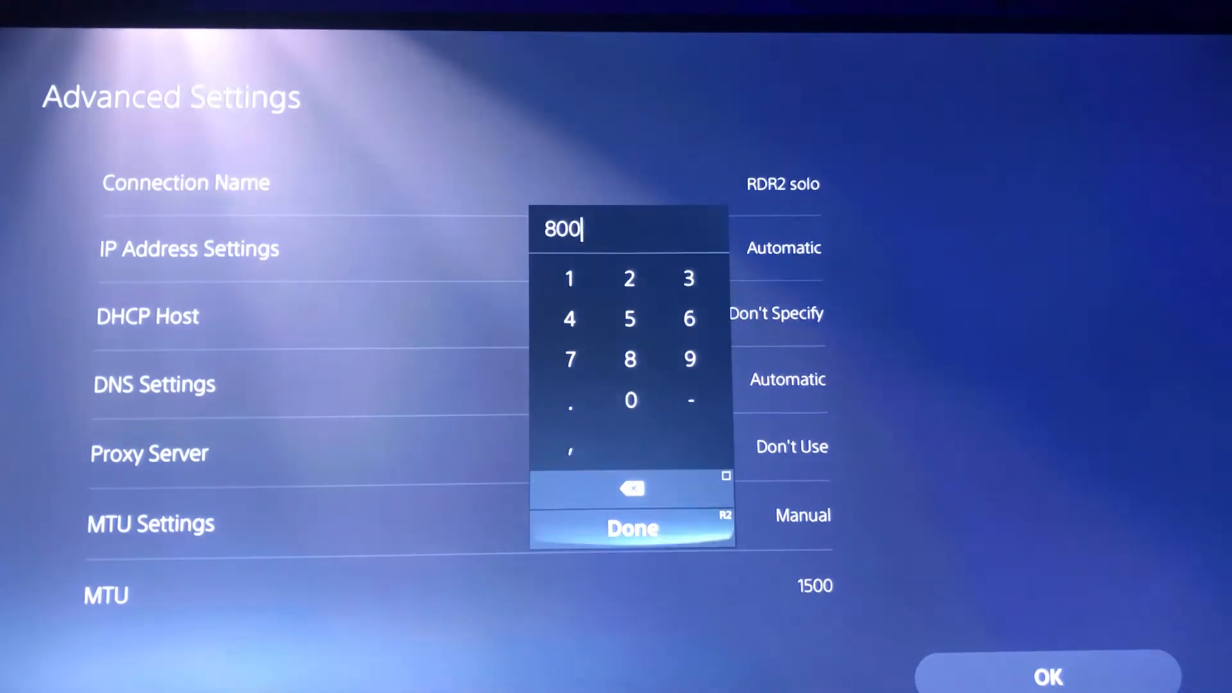
{"action": "left_click", "coordinate": [631, 528]}
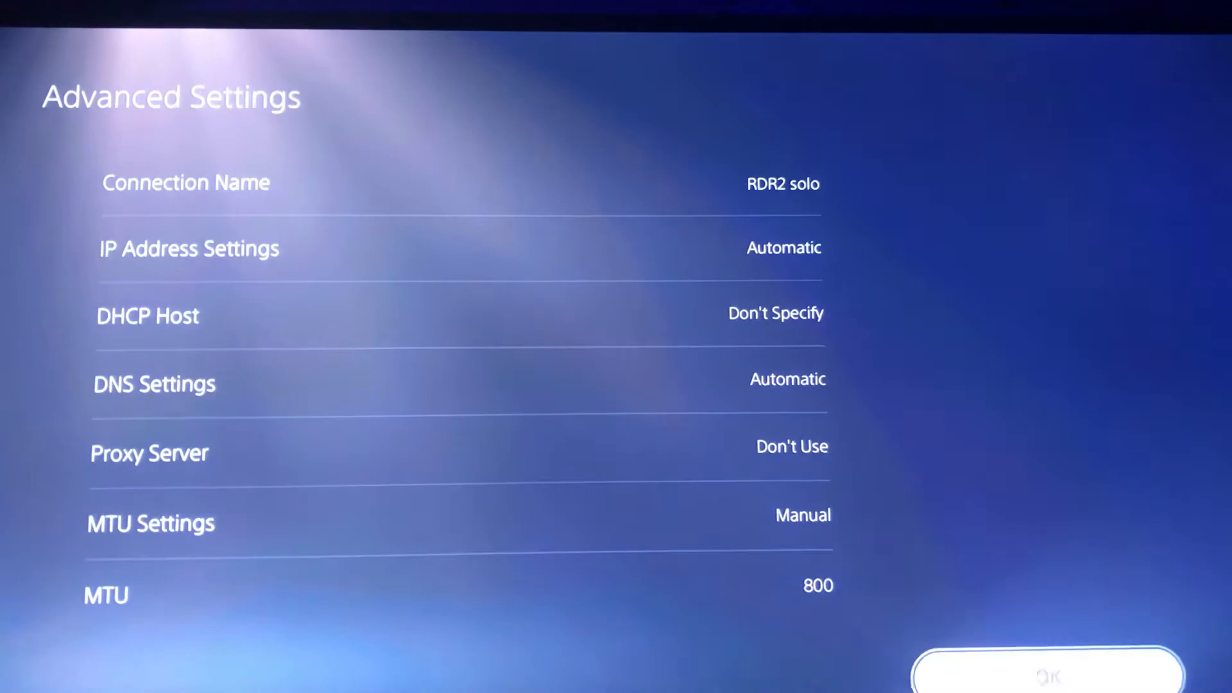
Connect with RDR2 solo, return home, and launch Red Dead Redemption 2
{"action": "left_click", "coordinate": [1048, 675]}
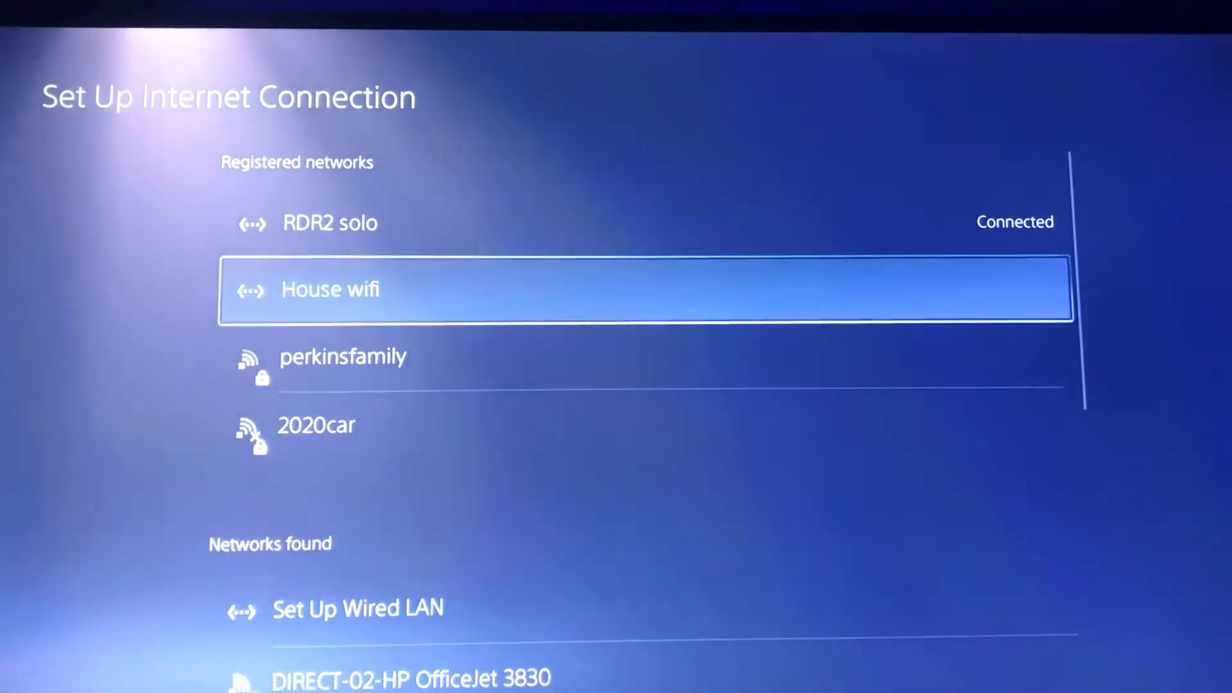
{"action": "key", "text": "up"}
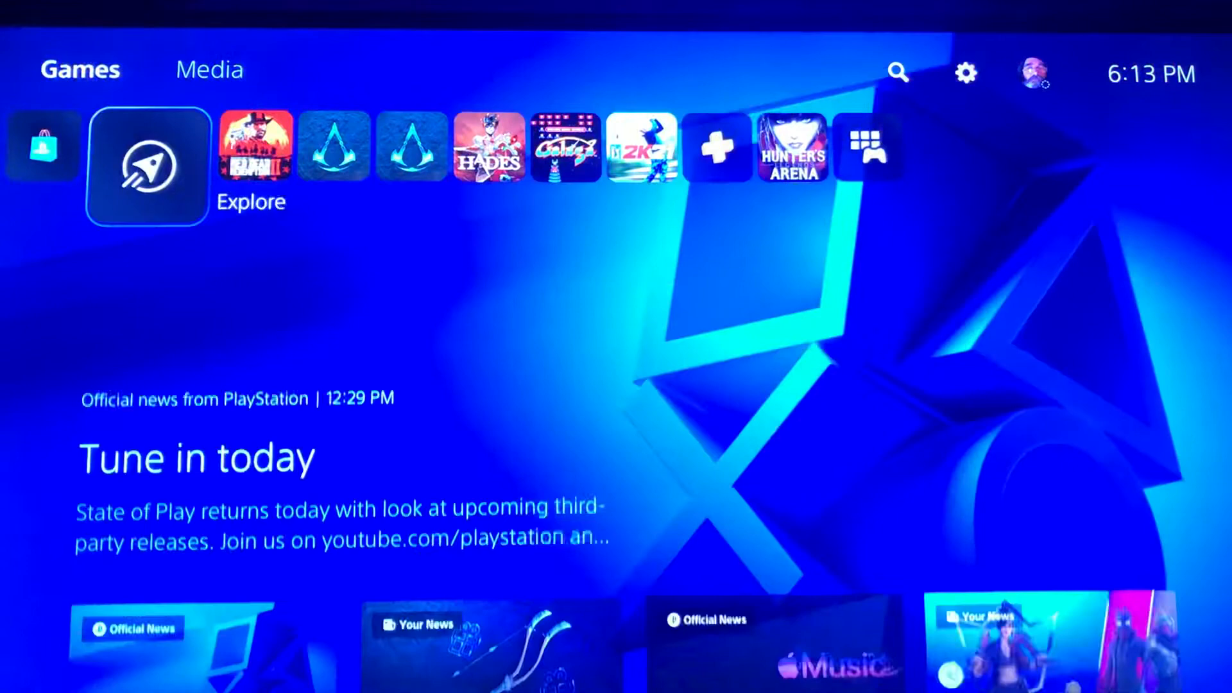
{"action": "left_click", "coordinate": [255, 146]}
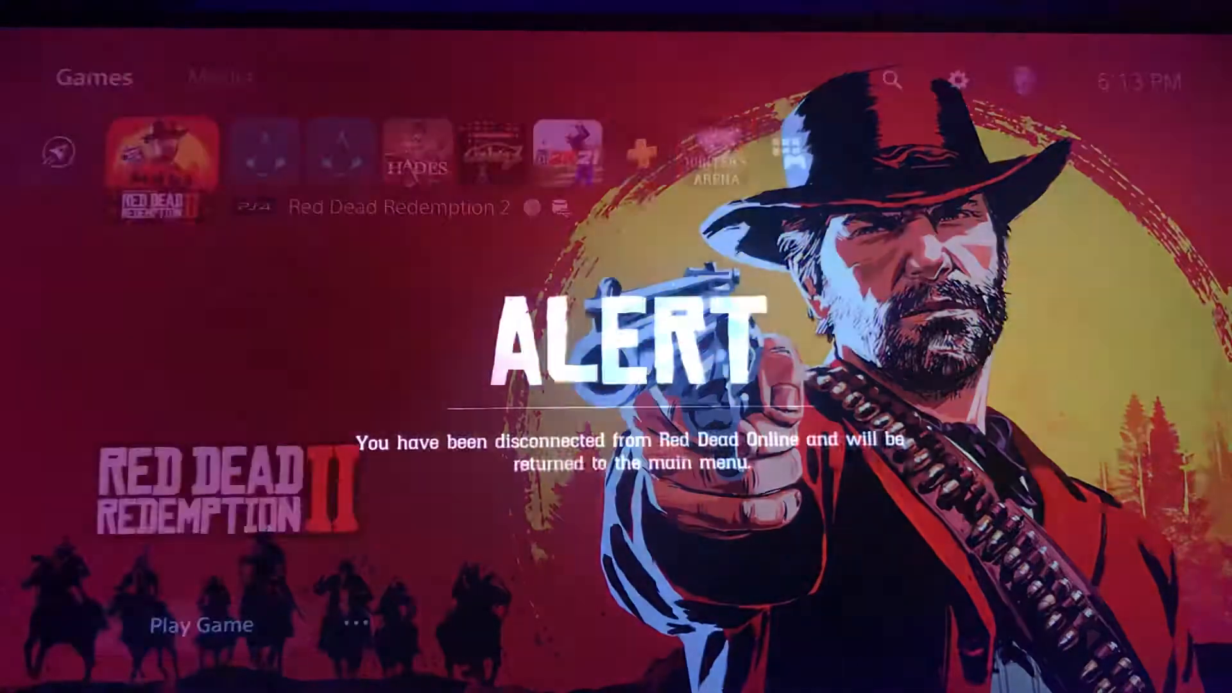